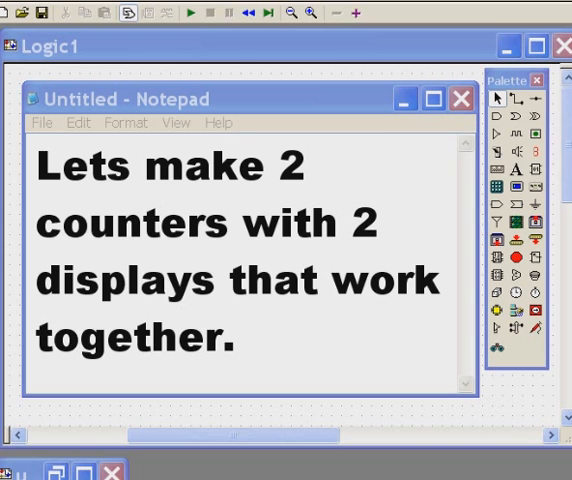
pyautogui.moveTo(172, 272)
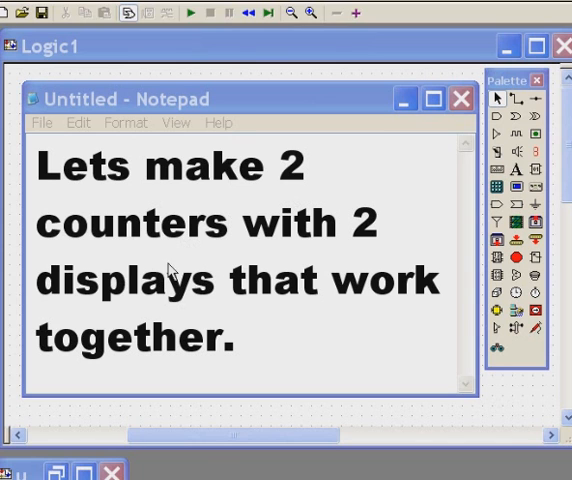
pyautogui.moveTo(184, 308)
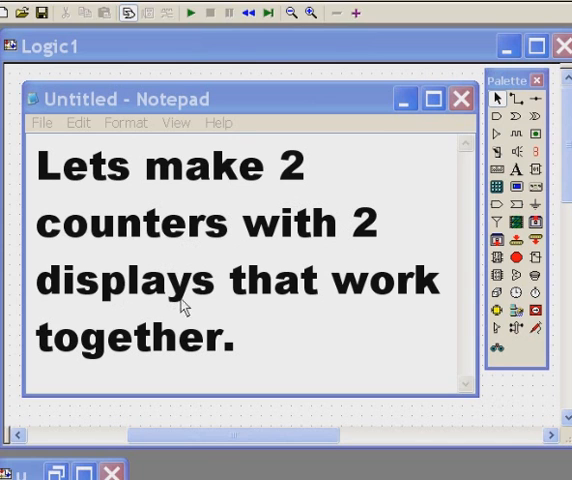
pyautogui.moveTo(196, 376)
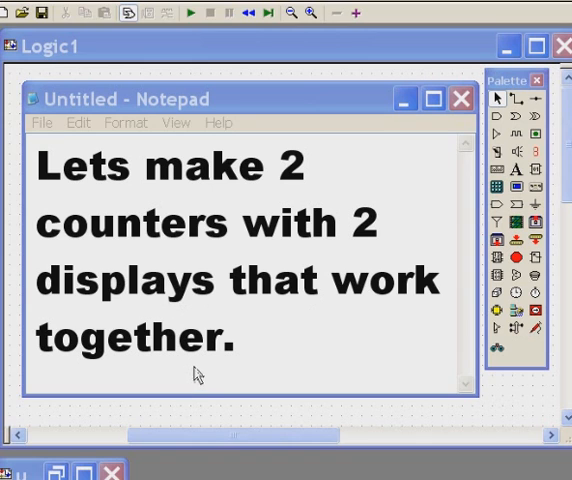
pyautogui.moveTo(238, 376)
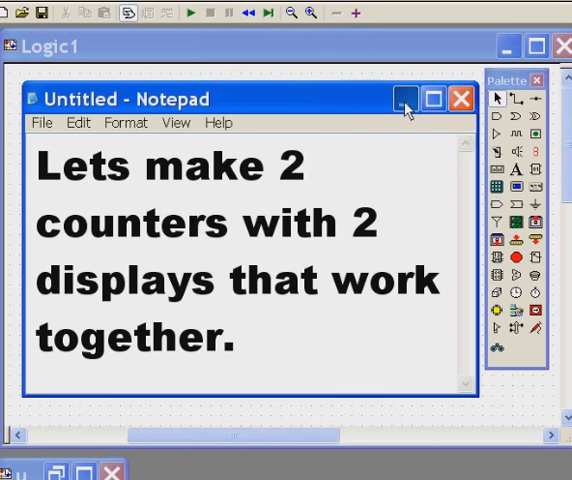
# Step: Minimize the Notepad note so the Logic1 circuit window is visible
pyautogui.click(400, 96)
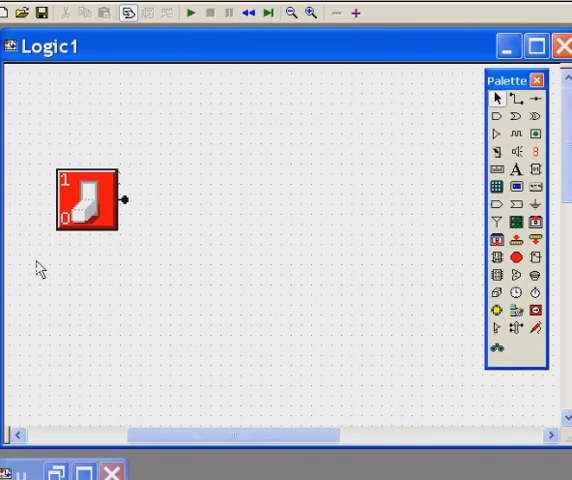
# Step: Change the switch's Type to Momentary in Switch Properties and confirm
pyautogui.doubleClick(90, 200)
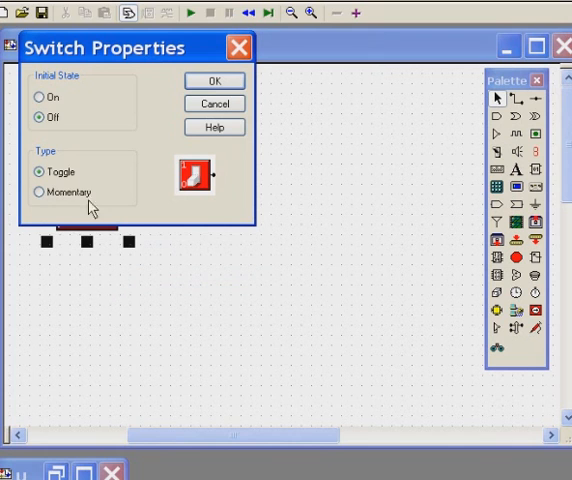
pyautogui.click(44, 192)
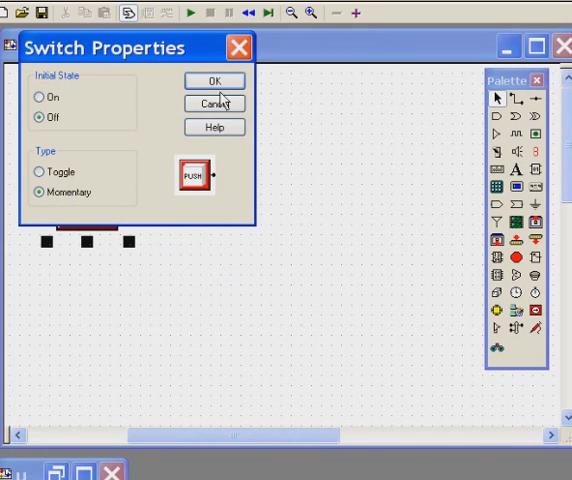
pyautogui.click(214, 80)
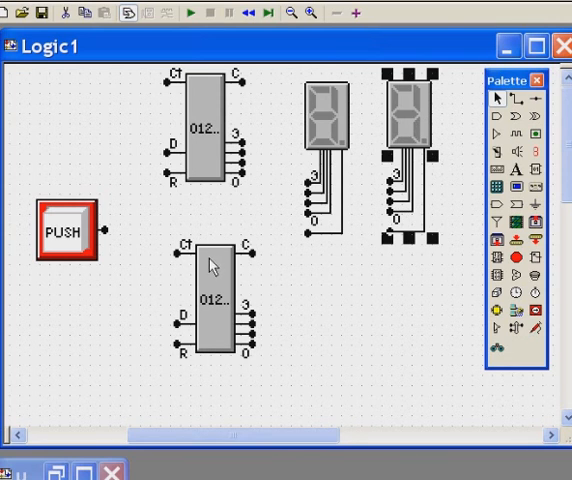
# Step: Place the lower counter and its logic 0 source on the Logic1 sheet
pyautogui.click(210, 300)
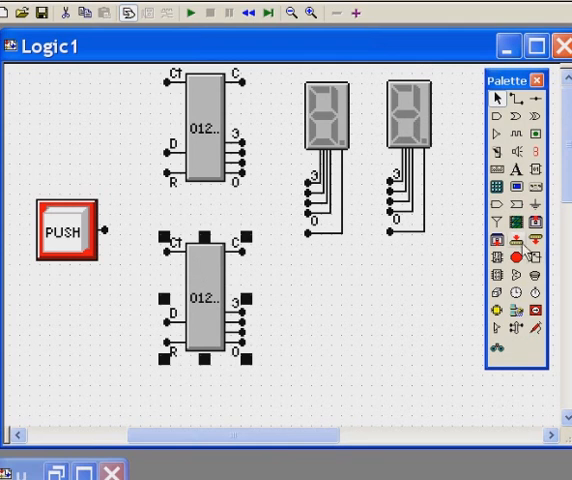
pyautogui.moveTo(44, 138)
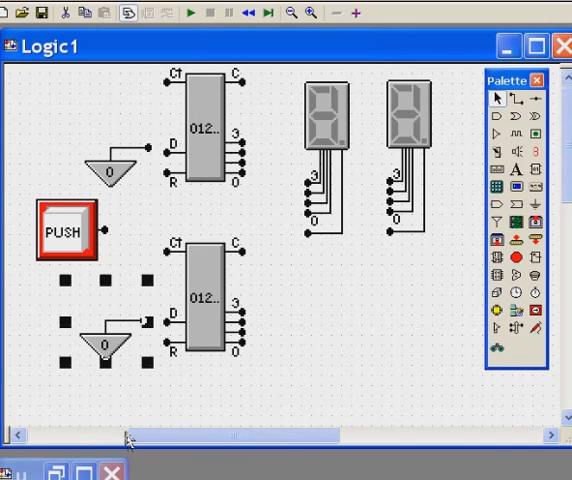
pyautogui.click(112, 380)
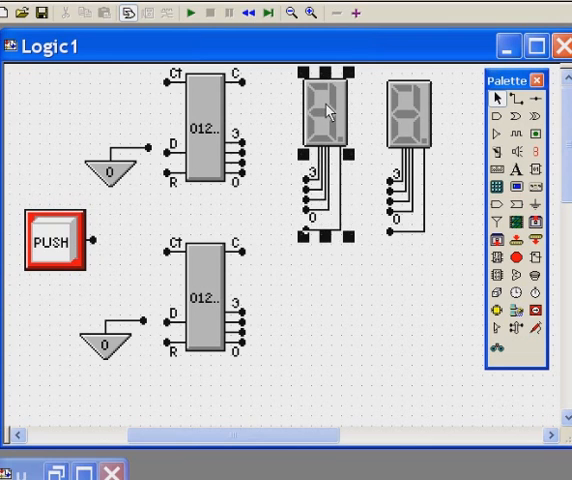
pyautogui.click(404, 110)
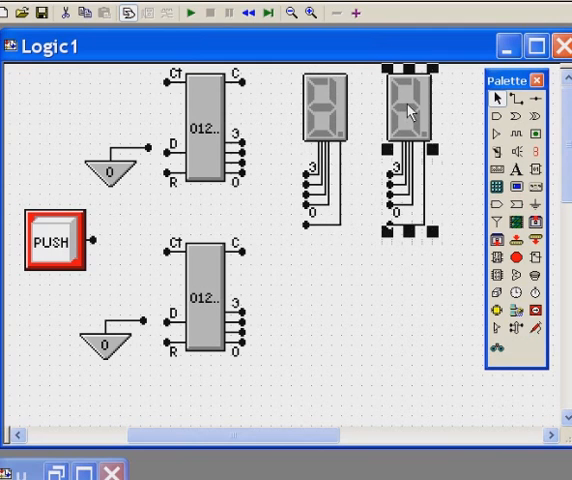
pyautogui.click(370, 230)
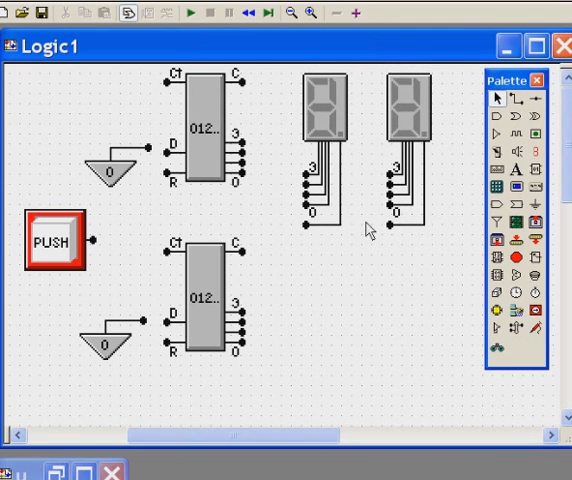
pyautogui.moveTo(328, 264)
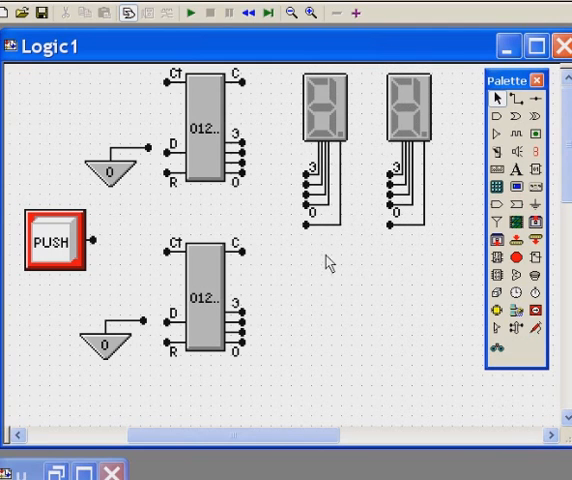
pyautogui.moveTo(202, 328)
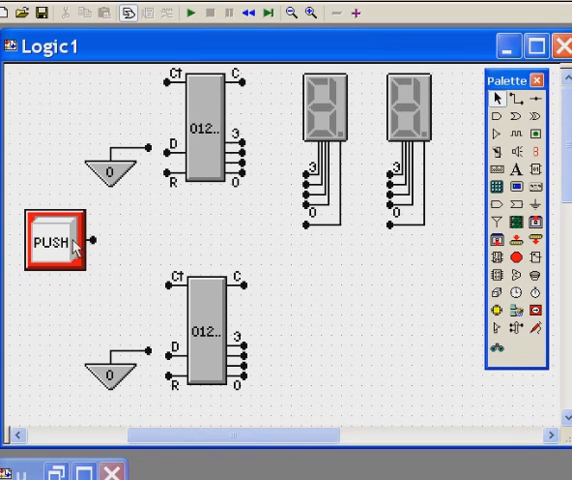
pyautogui.moveTo(132, 260)
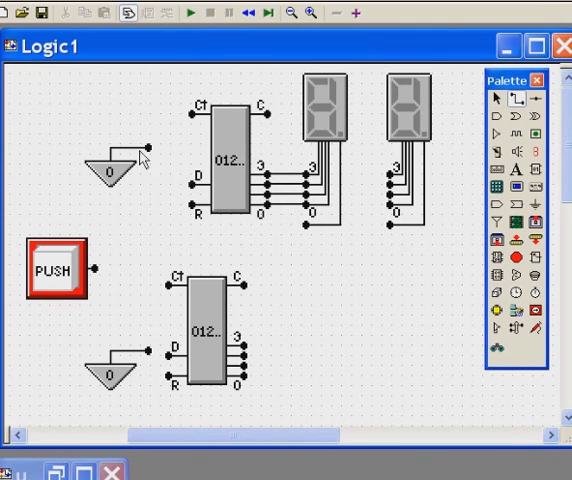
pyautogui.moveTo(196, 190)
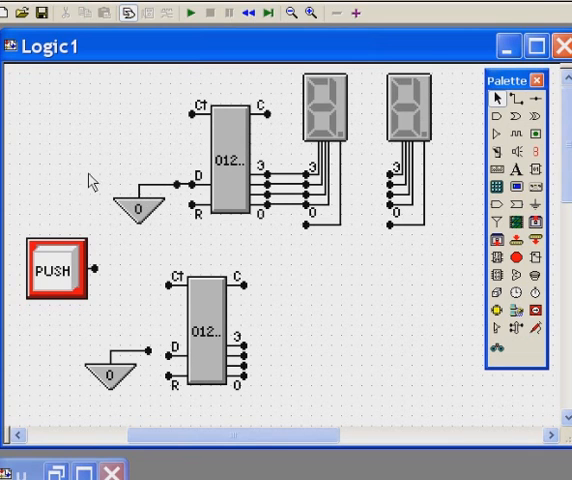
pyautogui.moveTo(108, 188)
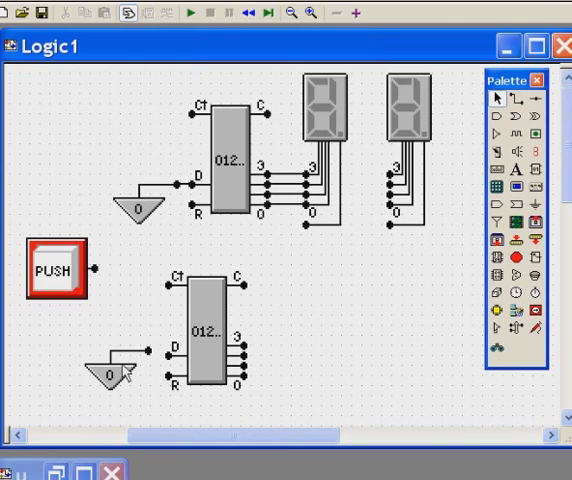
pyautogui.moveTo(216, 364)
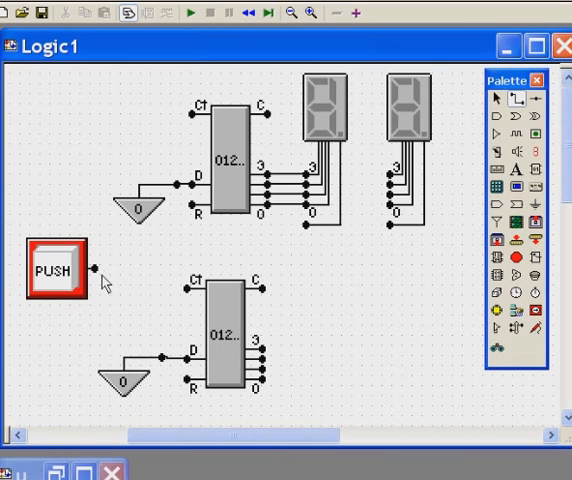
# Step: Wire the PUSH switch output to the lower counter's Ct clock input and reposition the switch
pyautogui.moveTo(90, 268); pyautogui.dragTo(190, 290)
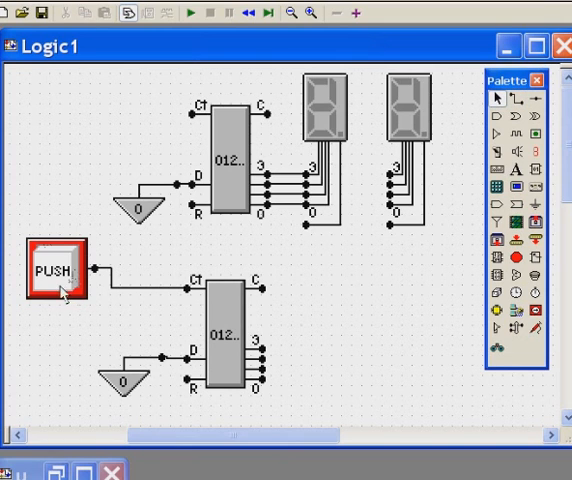
pyautogui.click(64, 282)
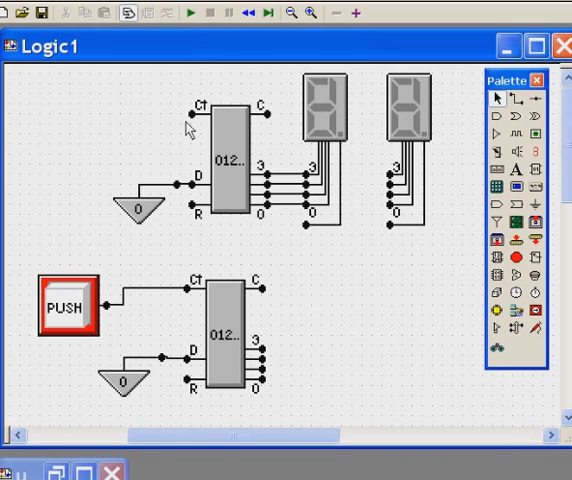
pyautogui.moveTo(390, 162)
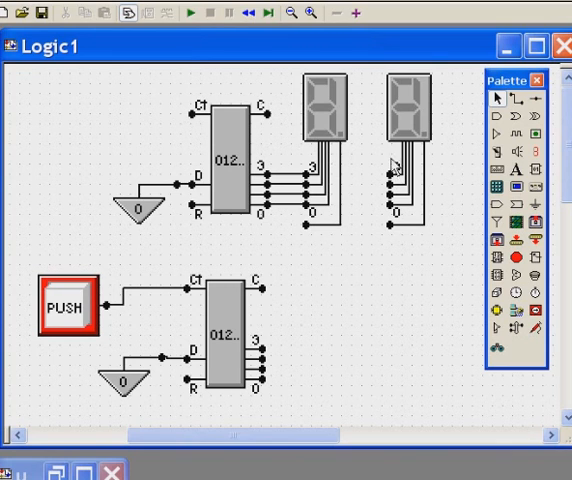
pyautogui.moveTo(410, 176)
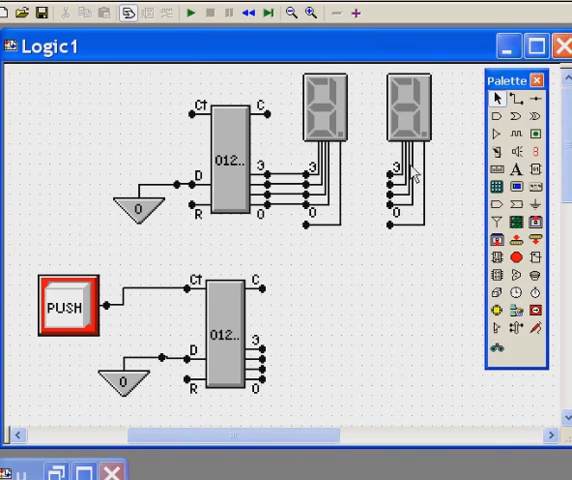
pyautogui.moveTo(222, 362)
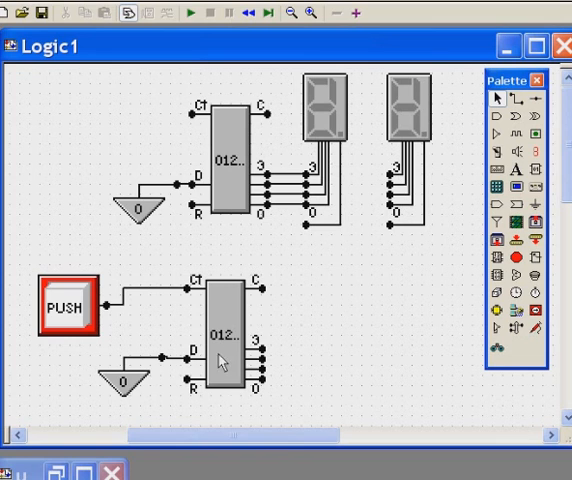
pyautogui.moveTo(376, 208)
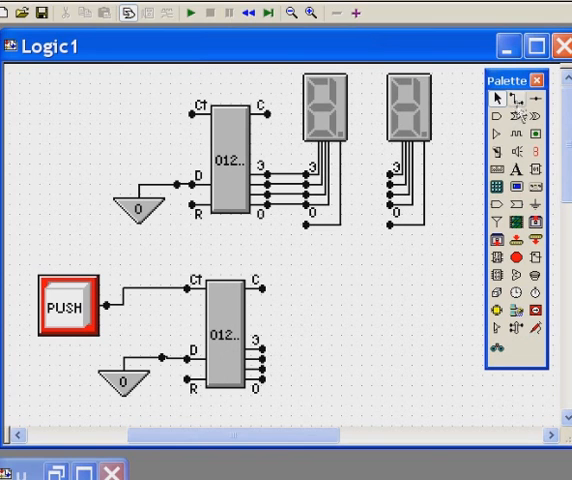
# Step: Place wire junction points diagonally to the right of the lower counter
pyautogui.moveTo(386, 172); pyautogui.dragTo(320, 278)
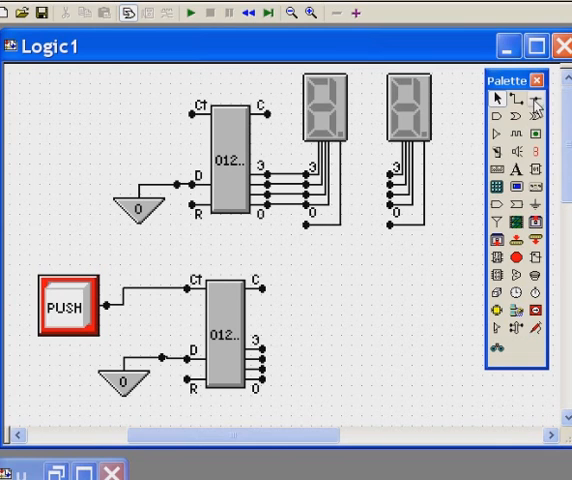
pyautogui.moveTo(452, 244)
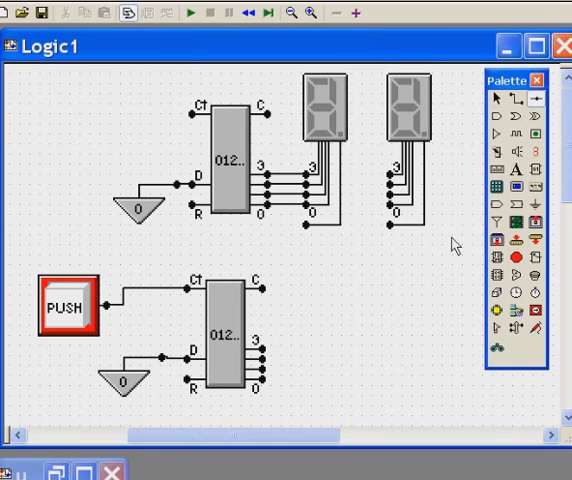
pyautogui.moveTo(344, 320)
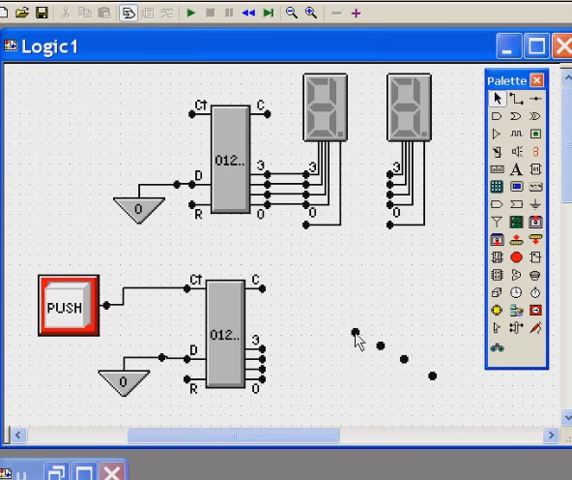
pyautogui.moveTo(356, 344)
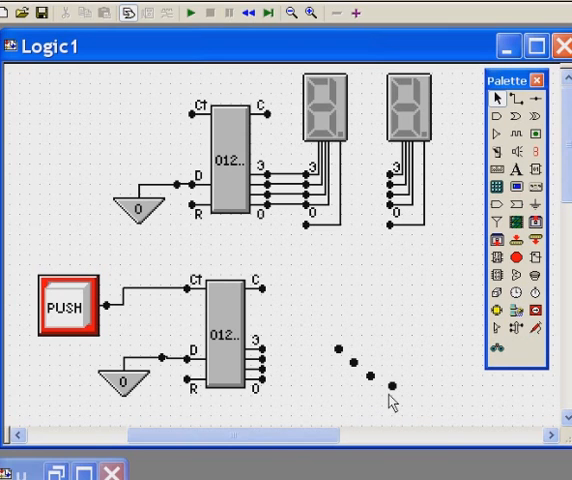
pyautogui.moveTo(376, 396)
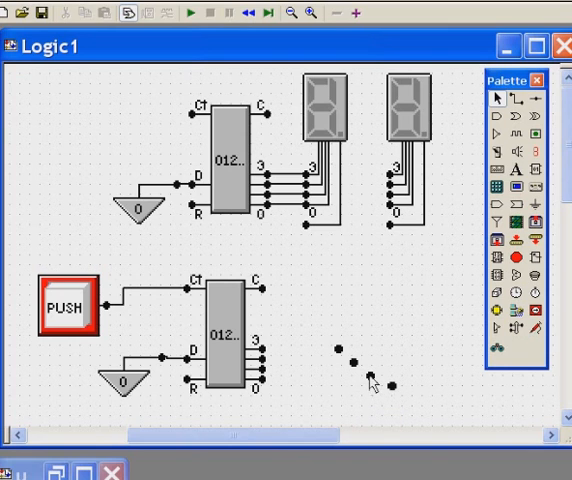
pyautogui.moveTo(338, 352)
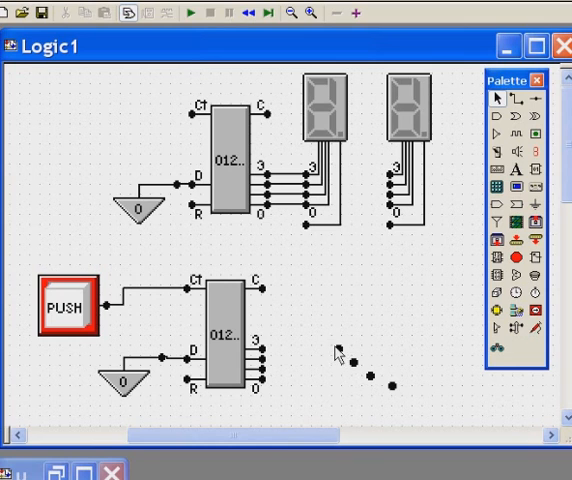
pyautogui.moveTo(258, 336)
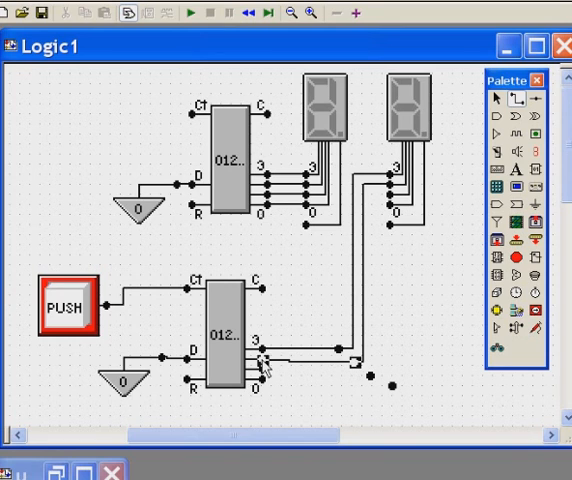
pyautogui.moveTo(404, 224)
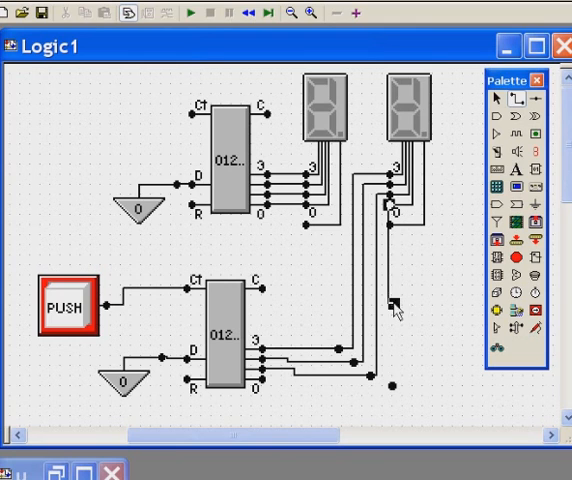
pyautogui.moveTo(396, 396)
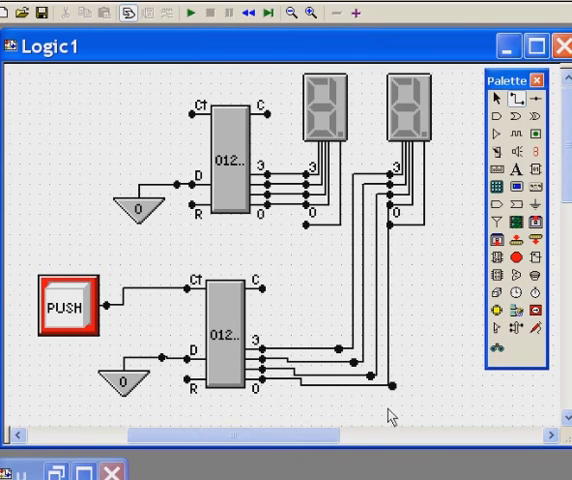
pyautogui.moveTo(326, 424)
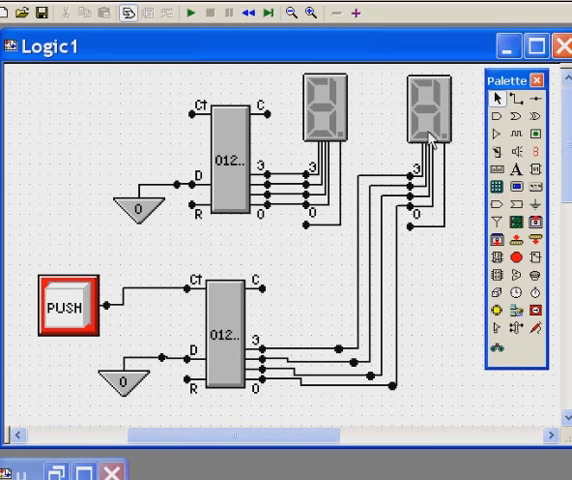
pyautogui.moveTo(432, 136)
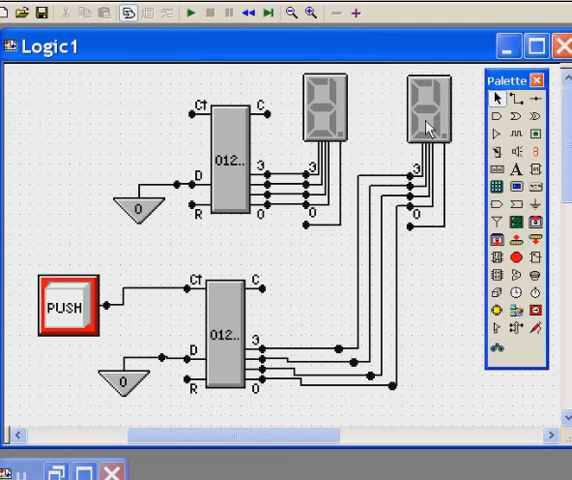
pyautogui.moveTo(428, 126)
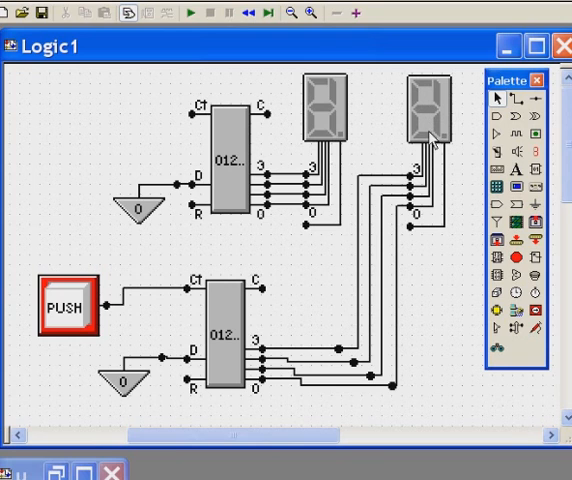
pyautogui.moveTo(266, 298)
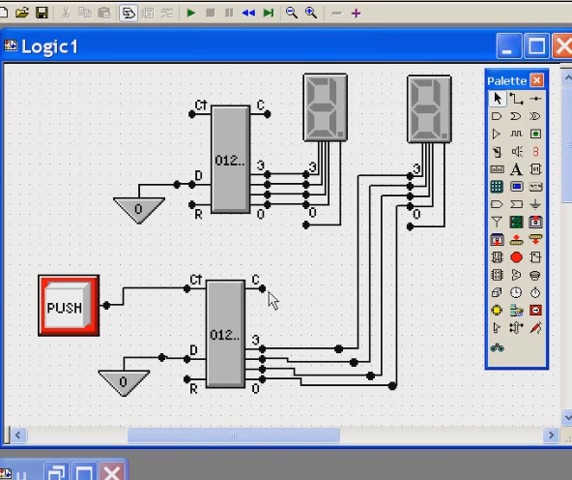
pyautogui.moveTo(268, 300)
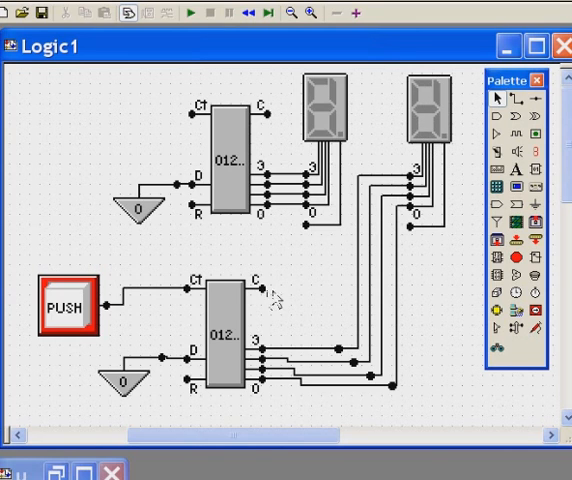
pyautogui.moveTo(268, 296)
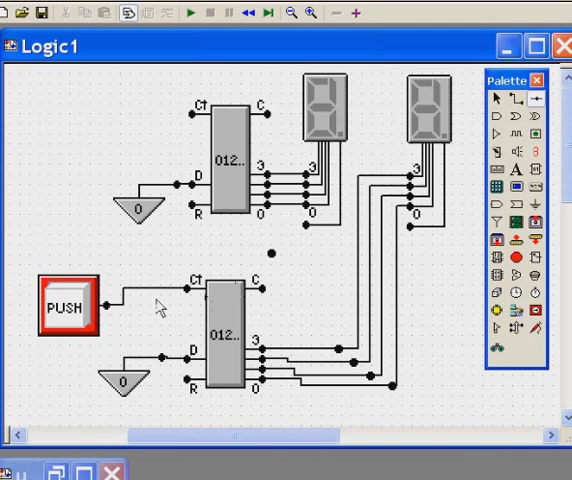
pyautogui.moveTo(56, 250)
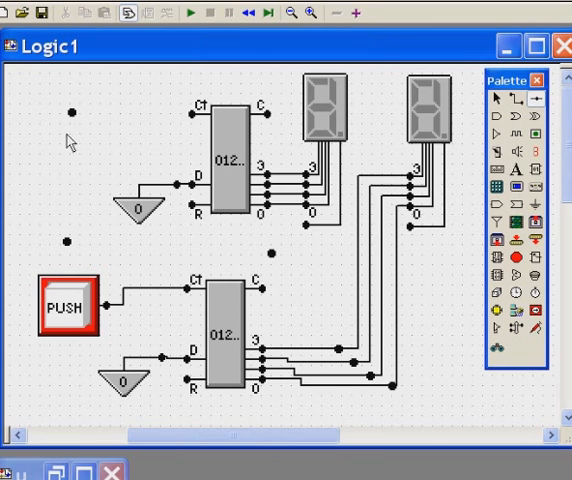
pyautogui.moveTo(492, 44)
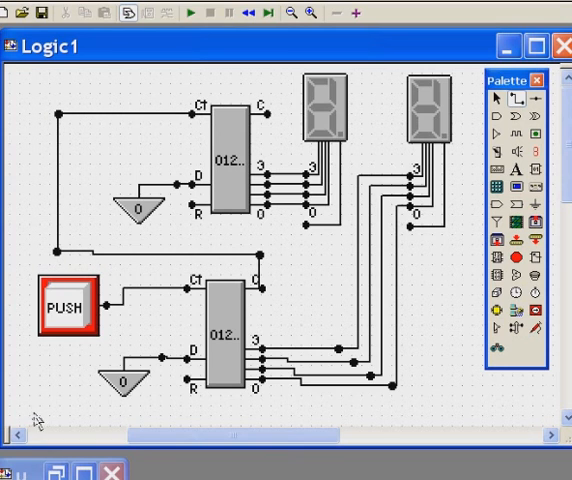
pyautogui.moveTo(100, 396)
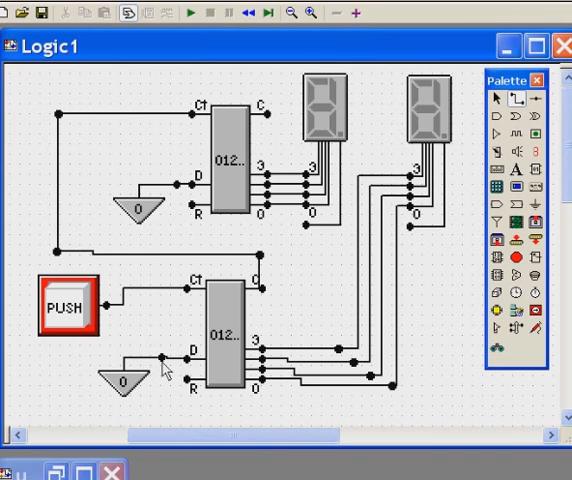
pyautogui.moveTo(136, 272)
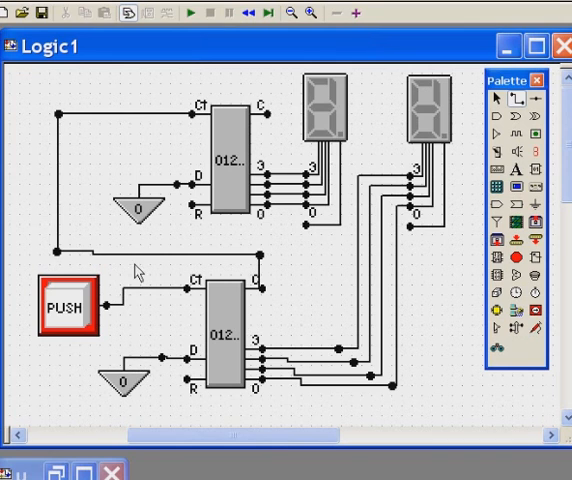
pyautogui.moveTo(140, 270)
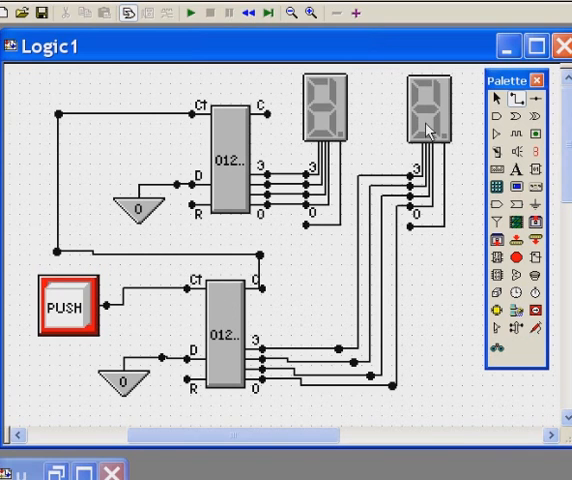
pyautogui.moveTo(196, 398)
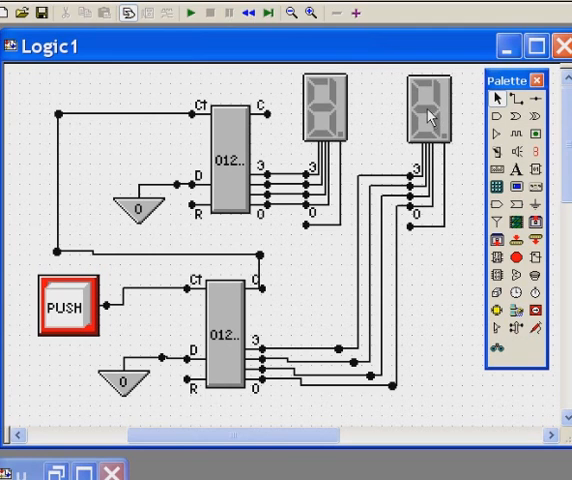
pyautogui.moveTo(264, 298)
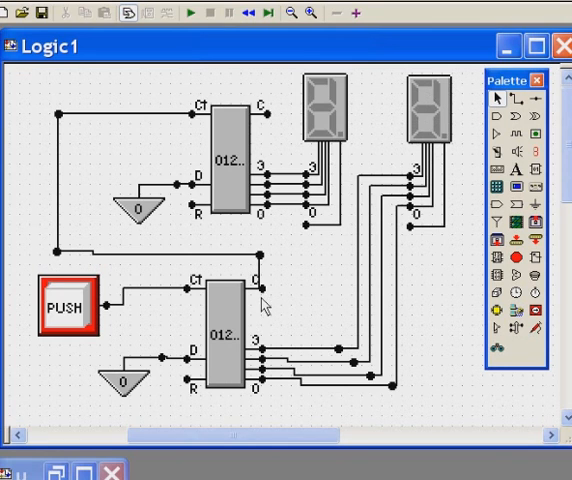
pyautogui.moveTo(68, 120)
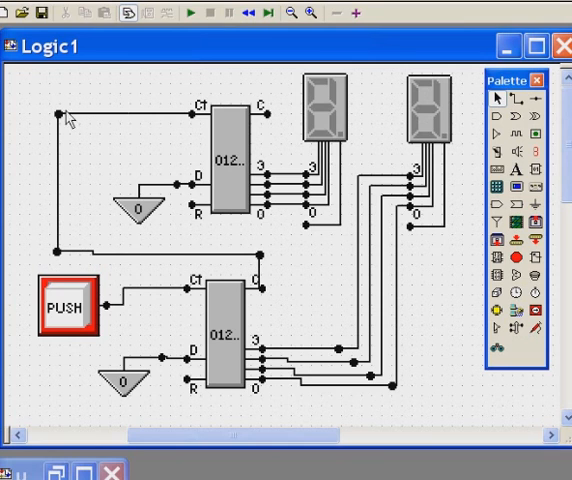
pyautogui.moveTo(194, 128)
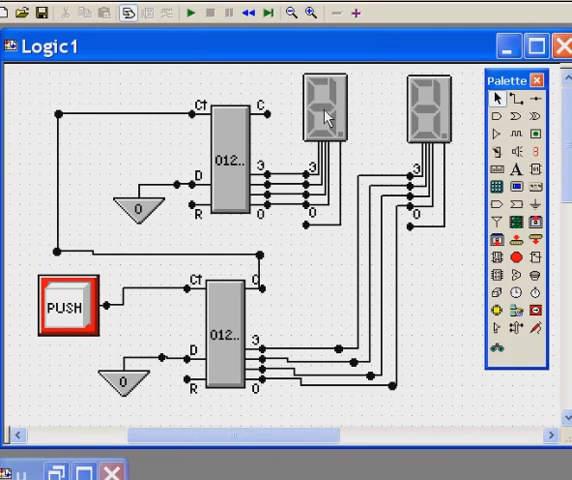
pyautogui.moveTo(330, 140)
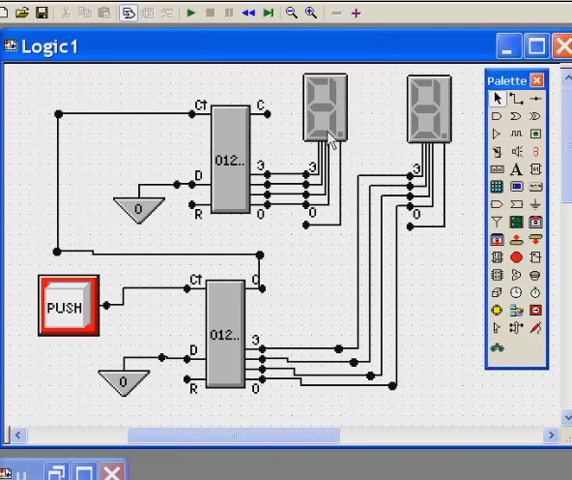
pyautogui.moveTo(250, 388)
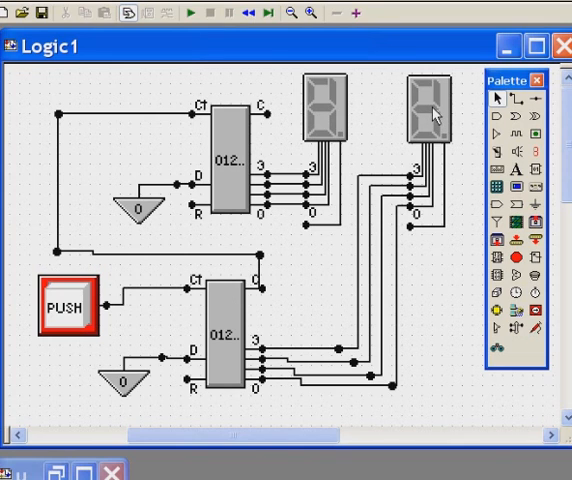
pyautogui.moveTo(318, 122)
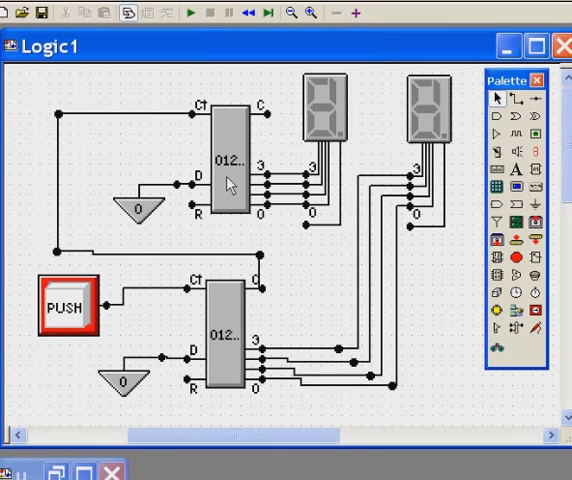
pyautogui.moveTo(328, 120)
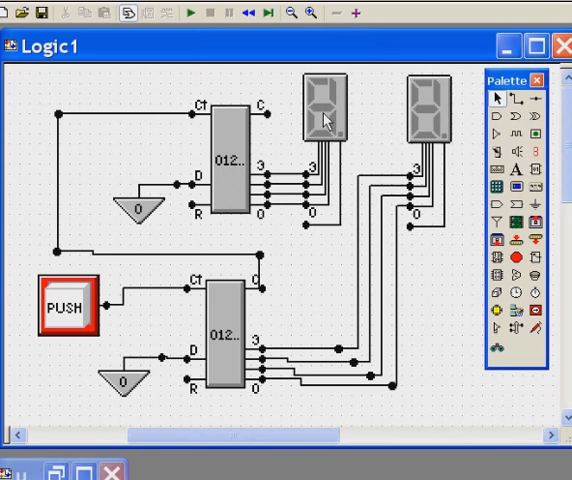
pyautogui.moveTo(446, 118)
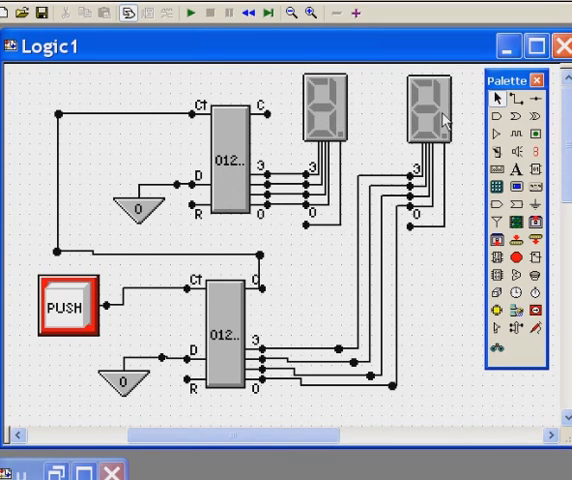
pyautogui.moveTo(362, 220)
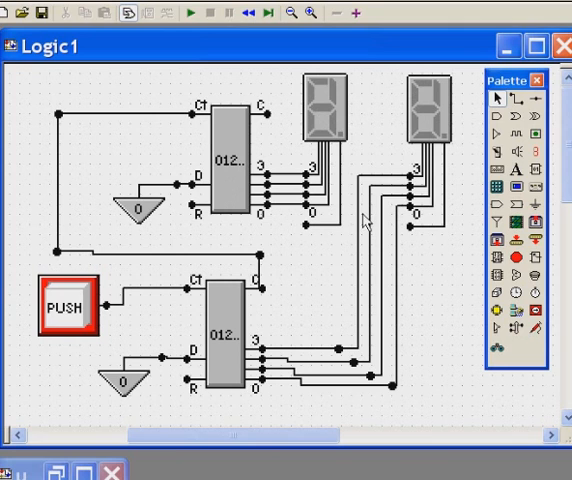
pyautogui.moveTo(320, 316)
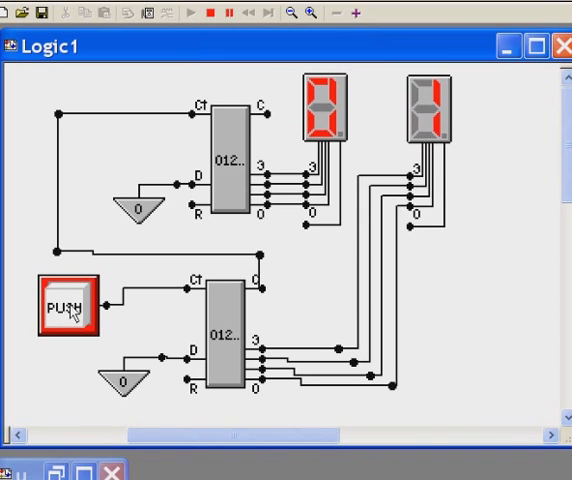
# Step: Pulse the PUSH button so the right display counts up through the hex digits toward F
pyautogui.click(64, 308)
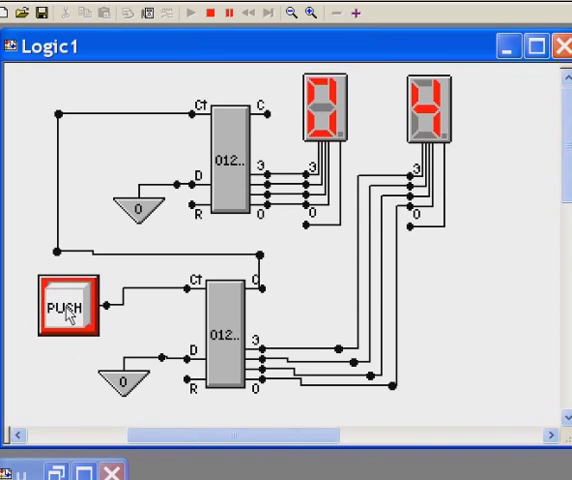
pyautogui.click(64, 308)
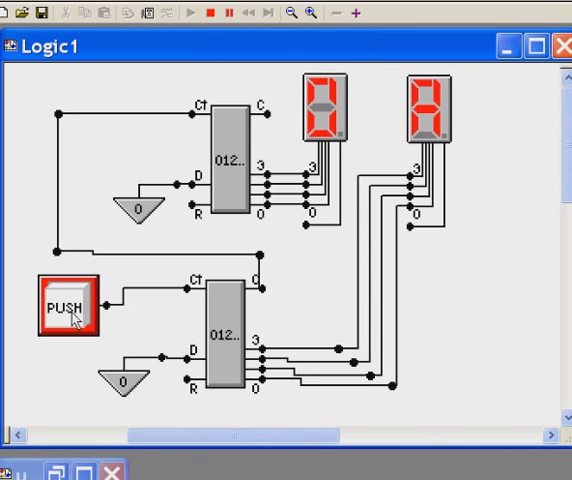
pyautogui.click(64, 306)
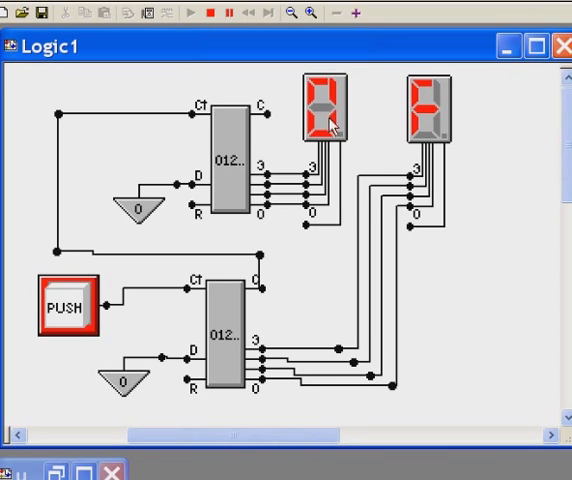
pyautogui.moveTo(436, 118)
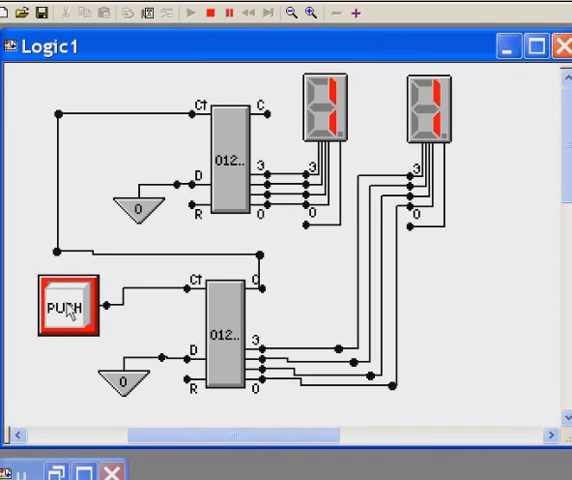
# Step: Pulse the PUSH button repeatedly, carrying the count past 1F and 2F until the displays read 40
pyautogui.click(68, 306)
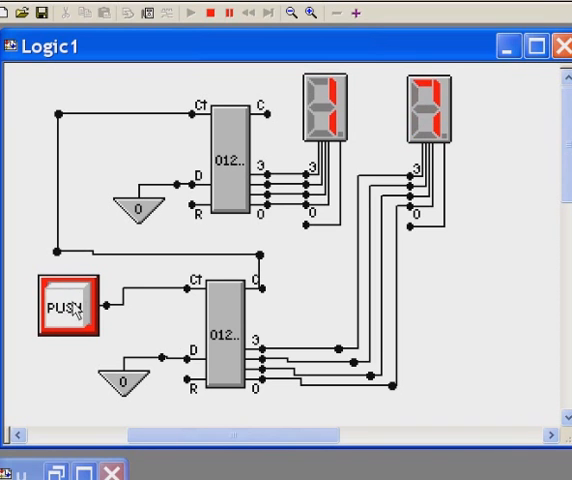
pyautogui.click(68, 304)
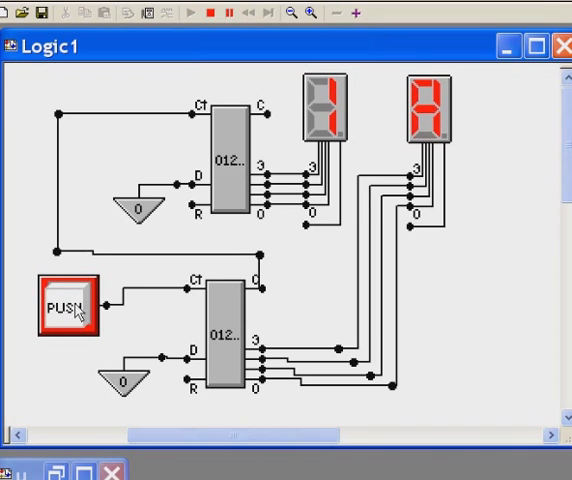
pyautogui.click(64, 304)
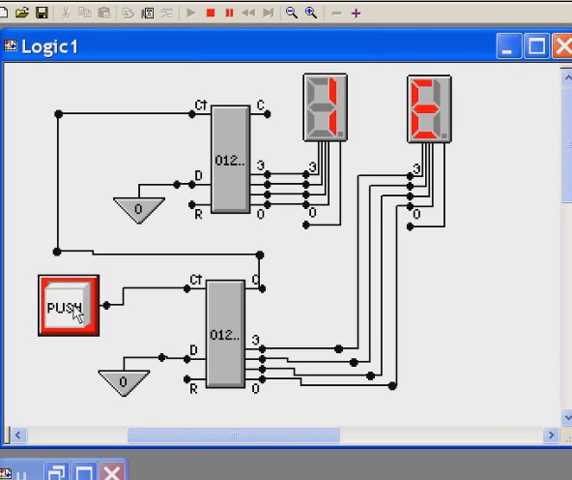
pyautogui.click(64, 306)
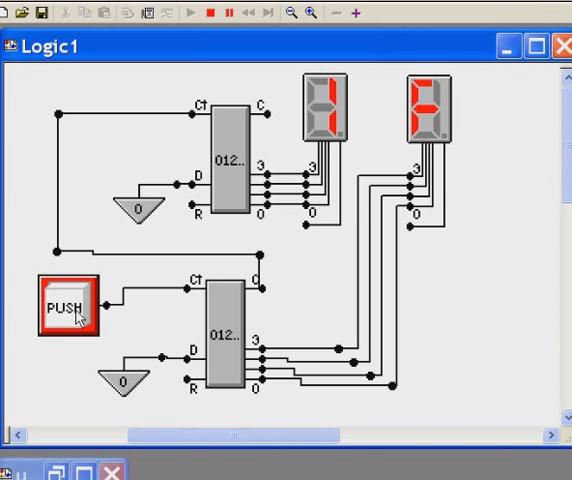
pyautogui.moveTo(270, 108)
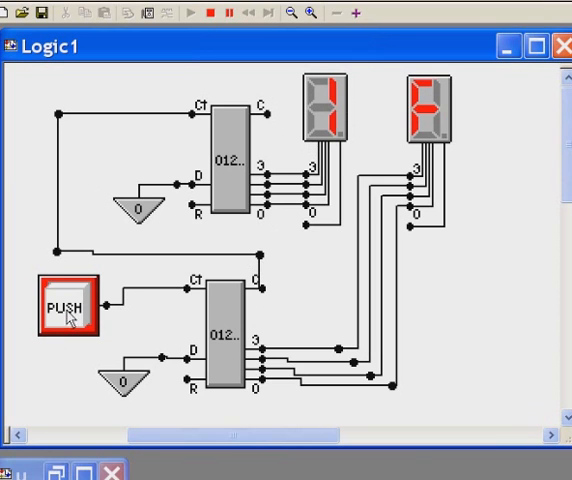
pyautogui.click(68, 308)
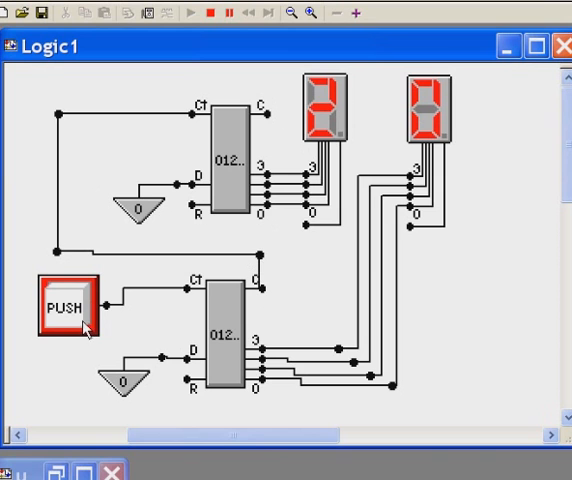
pyautogui.click(72, 310)
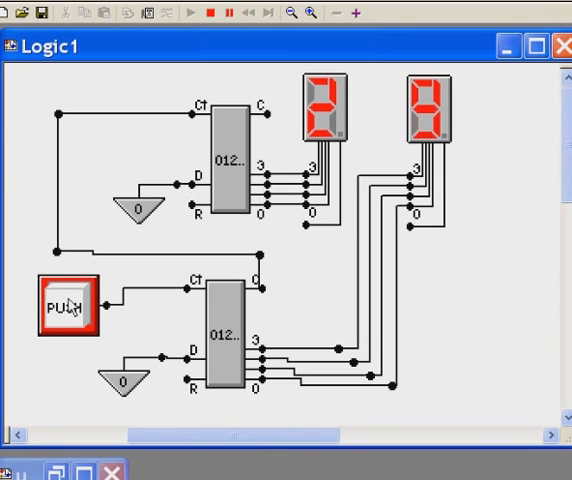
pyautogui.click(68, 308)
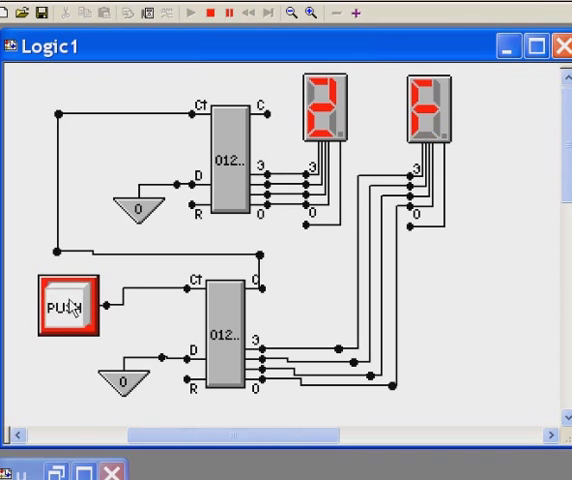
pyautogui.click(68, 308)
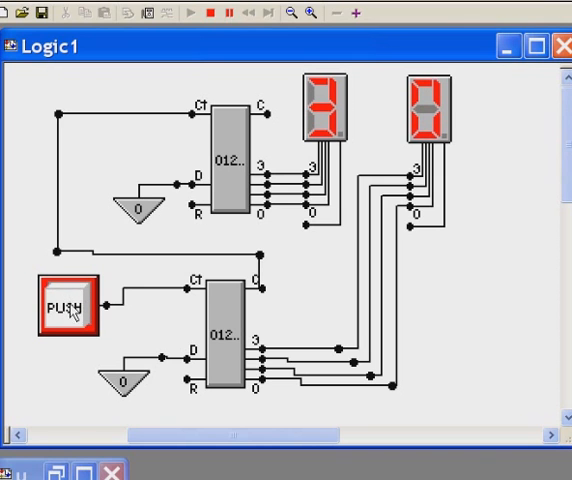
pyautogui.click(64, 308)
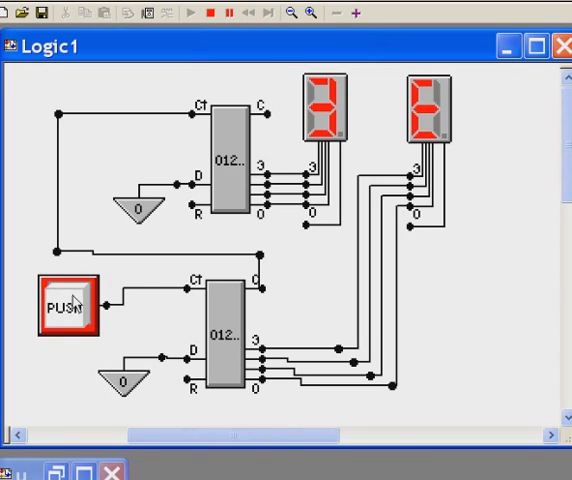
pyautogui.click(68, 304)
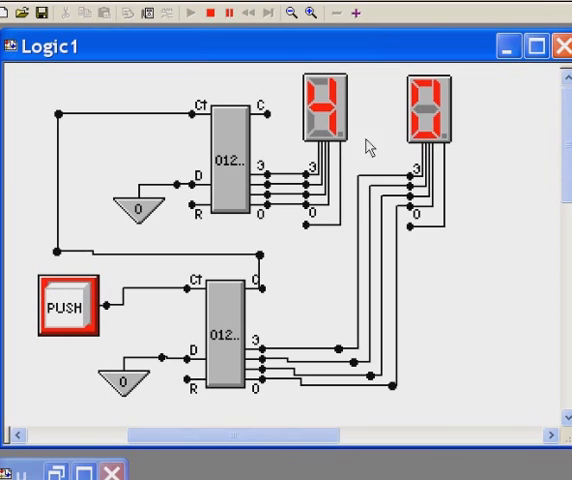
pyautogui.moveTo(326, 156)
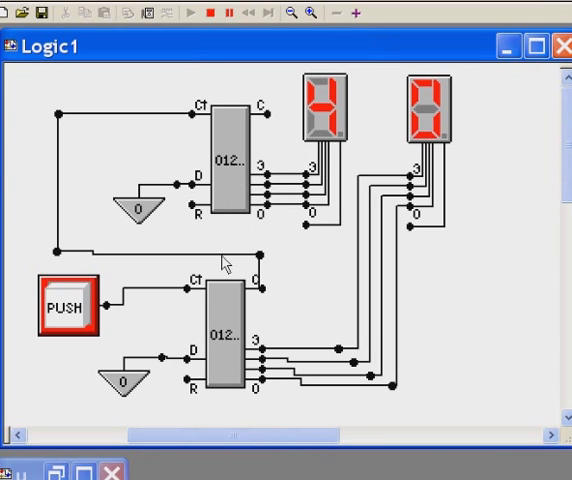
pyautogui.moveTo(184, 470)
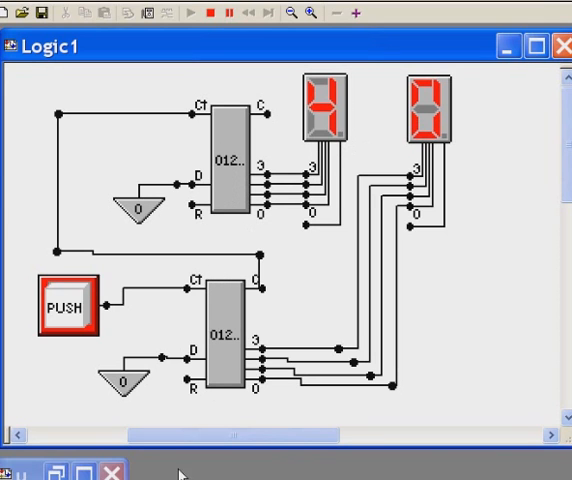